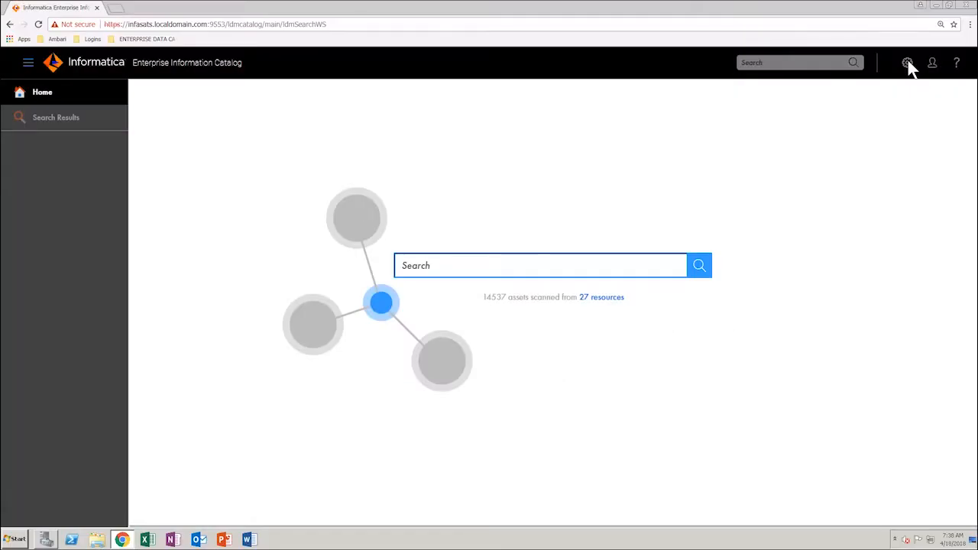
# Open Application Configuration from the gear menu.
pyautogui.click(908, 62)
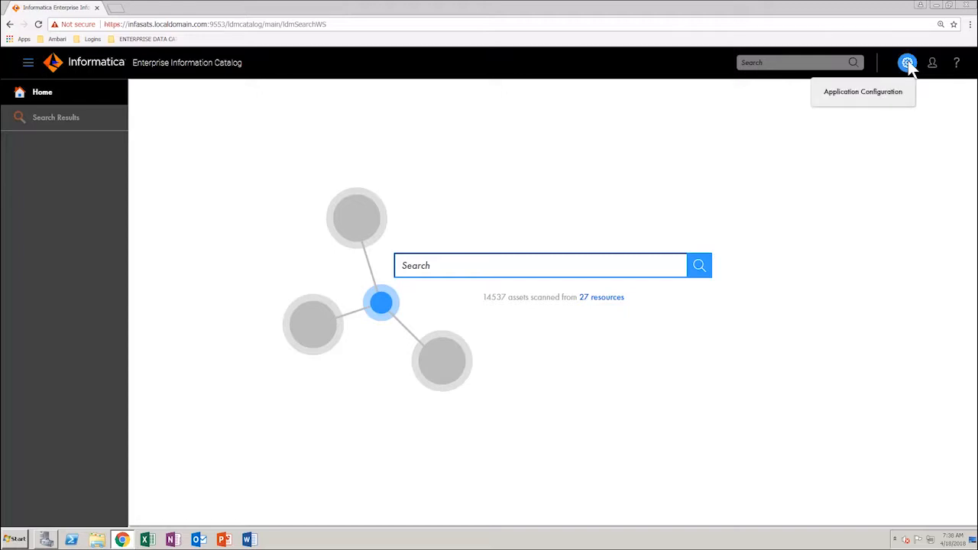
pyautogui.moveTo(893, 101)
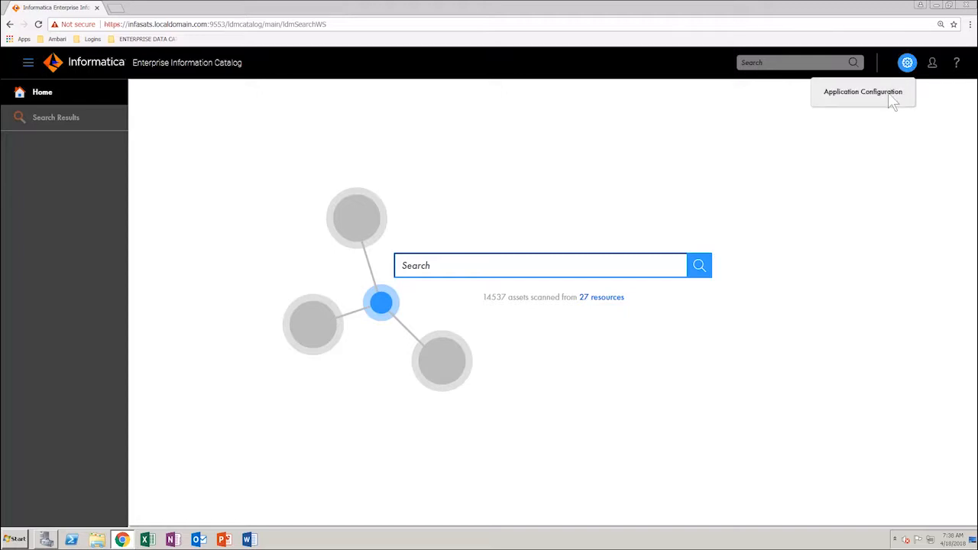
pyautogui.click(863, 91)
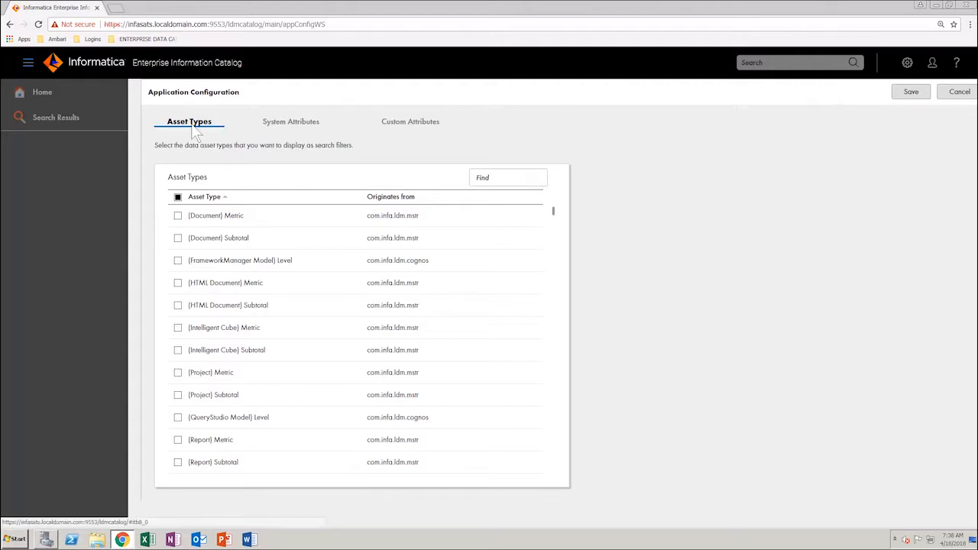
pyautogui.moveTo(306, 127)
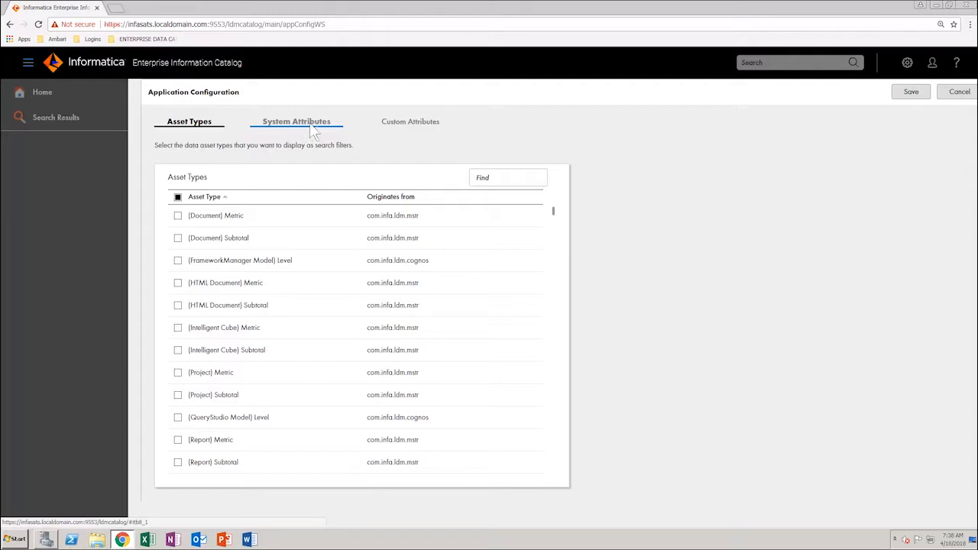
# Clear all asset types, filter by 'relational', and check Column as a search filter.
pyautogui.click(177, 197)
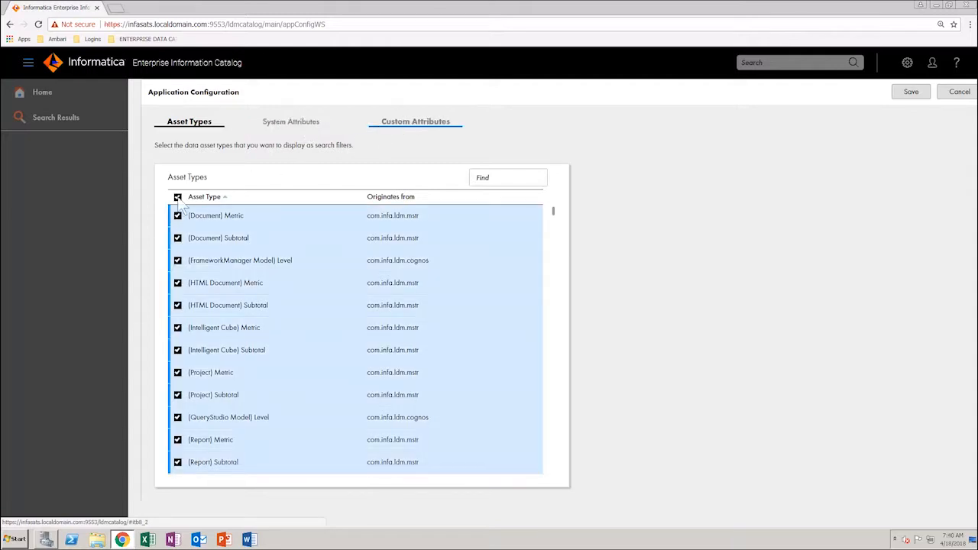
pyautogui.click(177, 197)
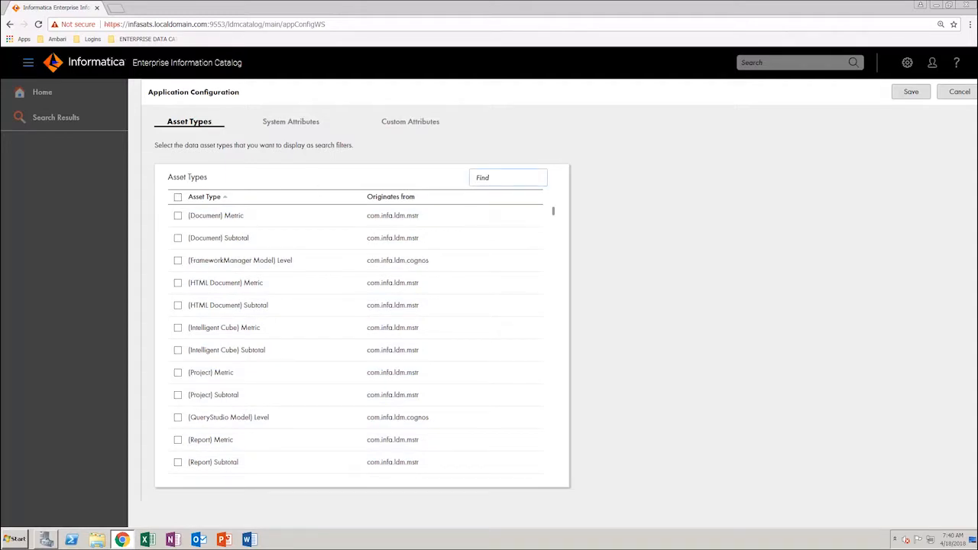
pyautogui.write('relation')
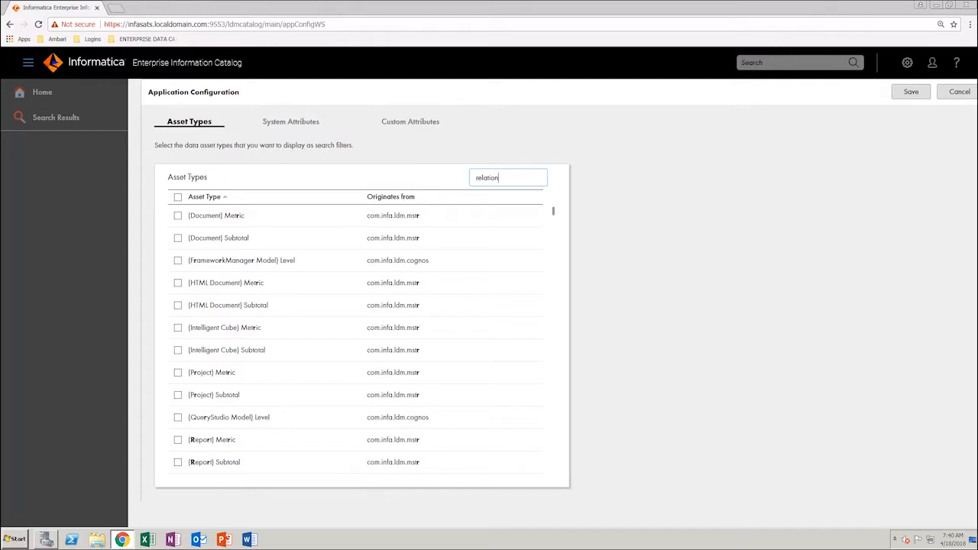
pyautogui.write('al')
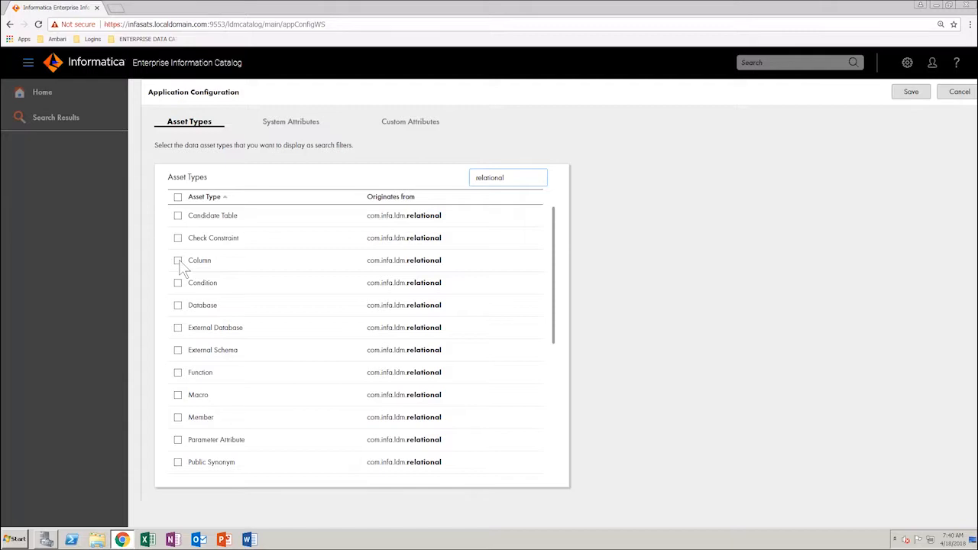
pyautogui.click(177, 260)
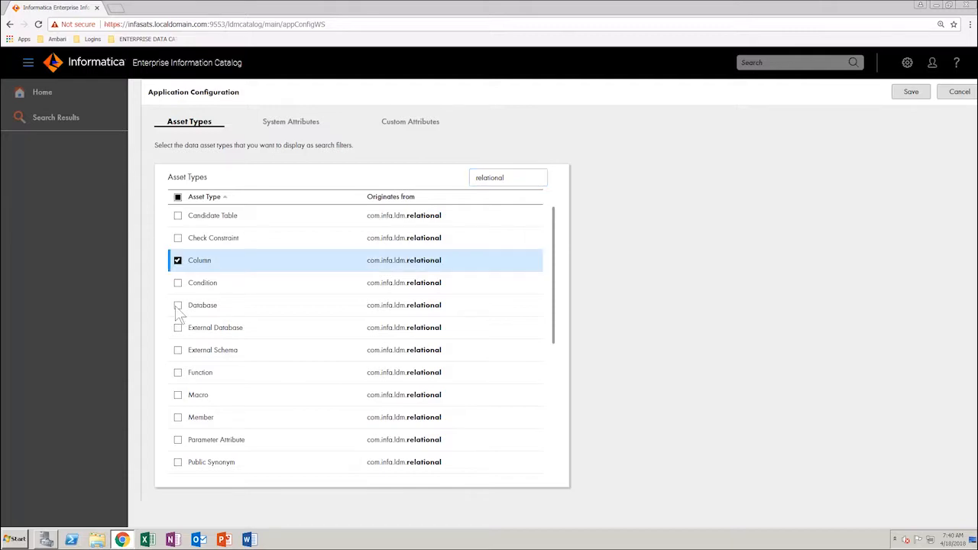
pyautogui.scroll(-3)
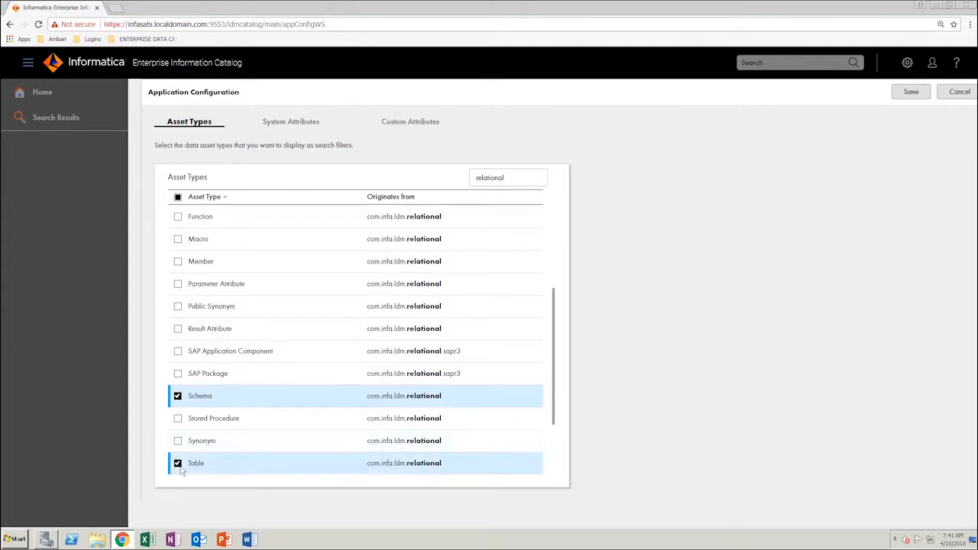
pyautogui.scroll(-3)
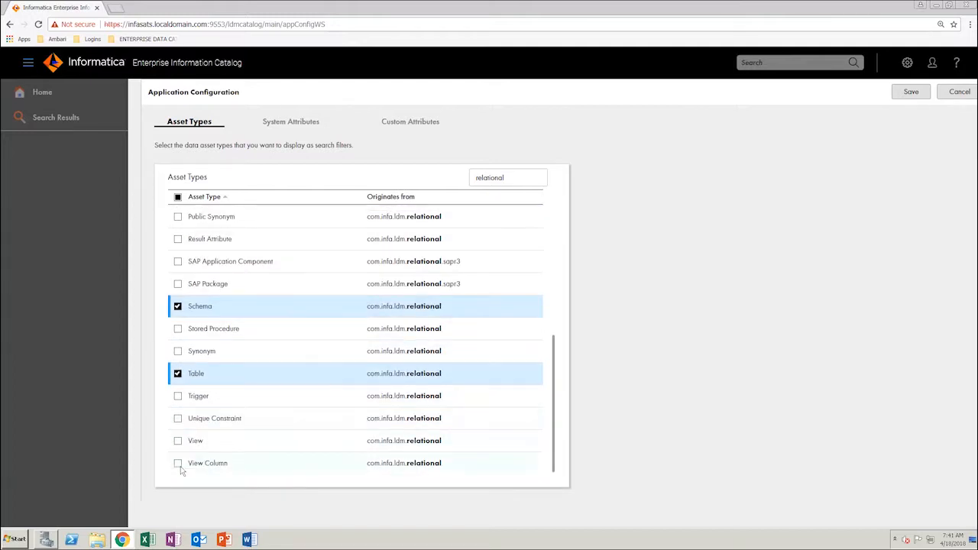
# Set Asset Created On to display in search results, allow sorting and allow filtering.
pyautogui.click(297, 121)
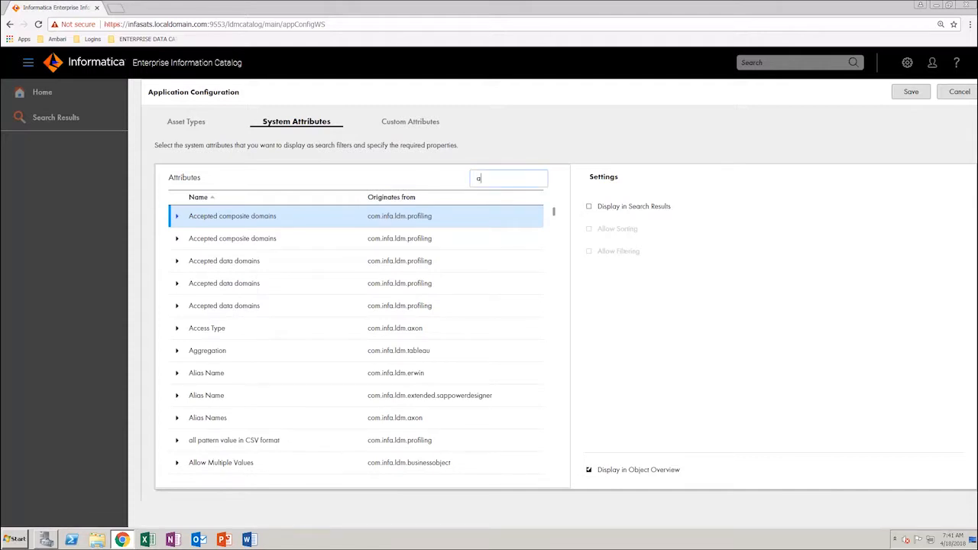
pyautogui.write('asset created on')
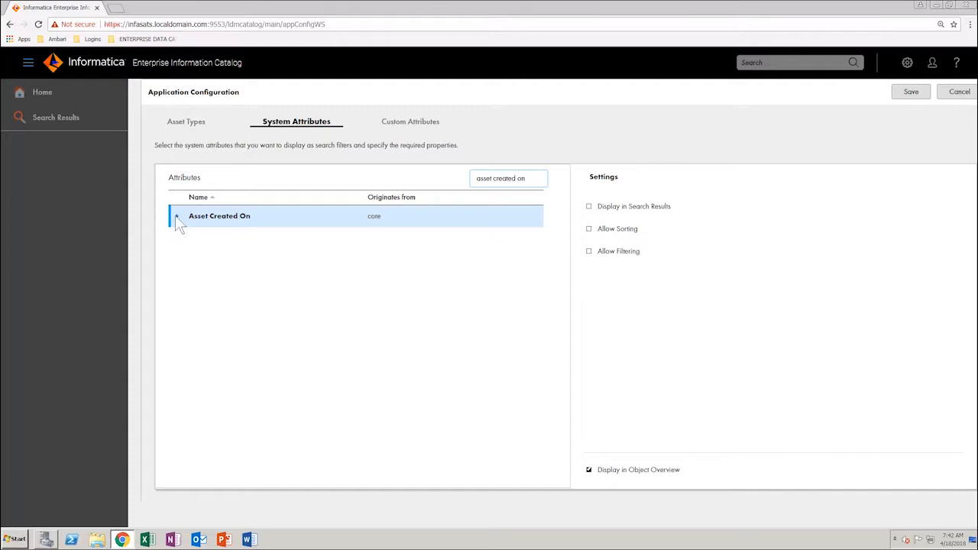
pyautogui.click(177, 216)
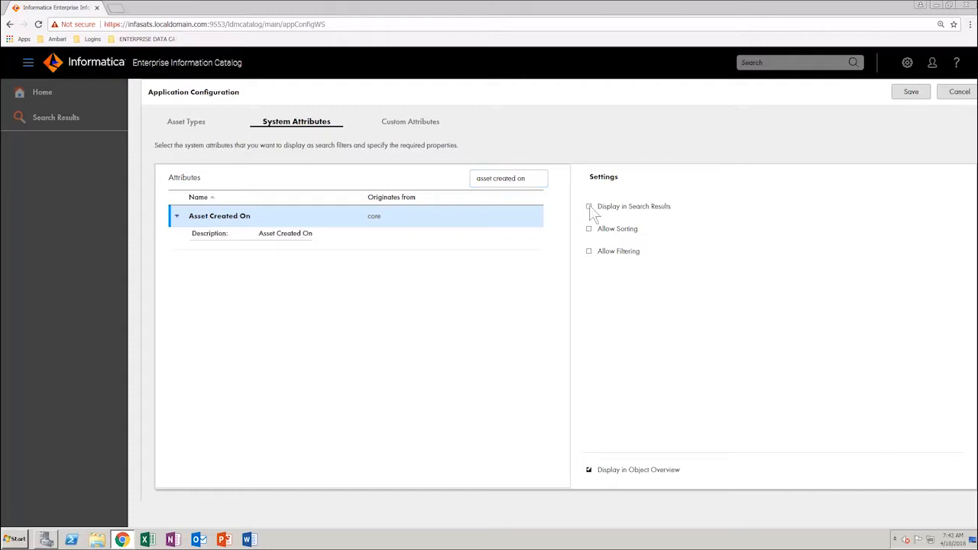
pyautogui.click(589, 207)
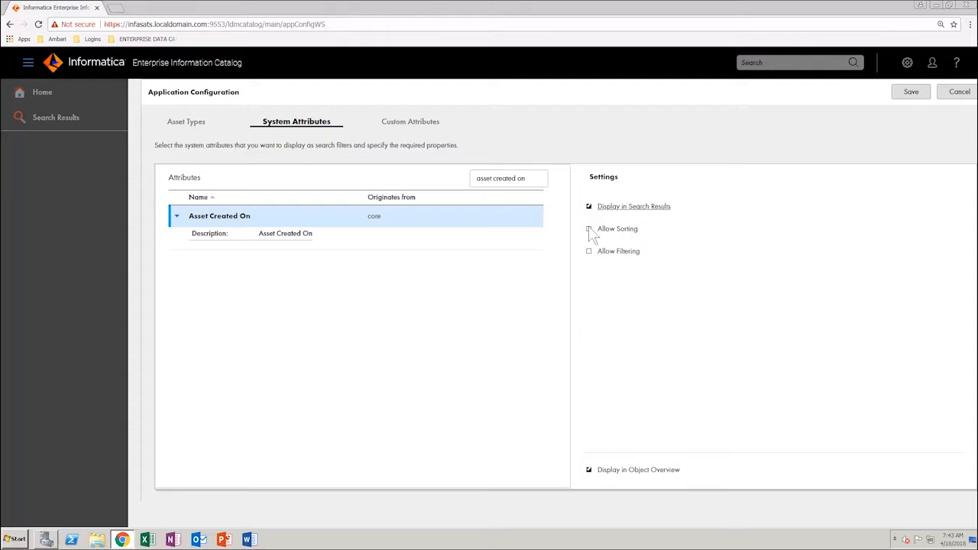
pyautogui.click(588, 229)
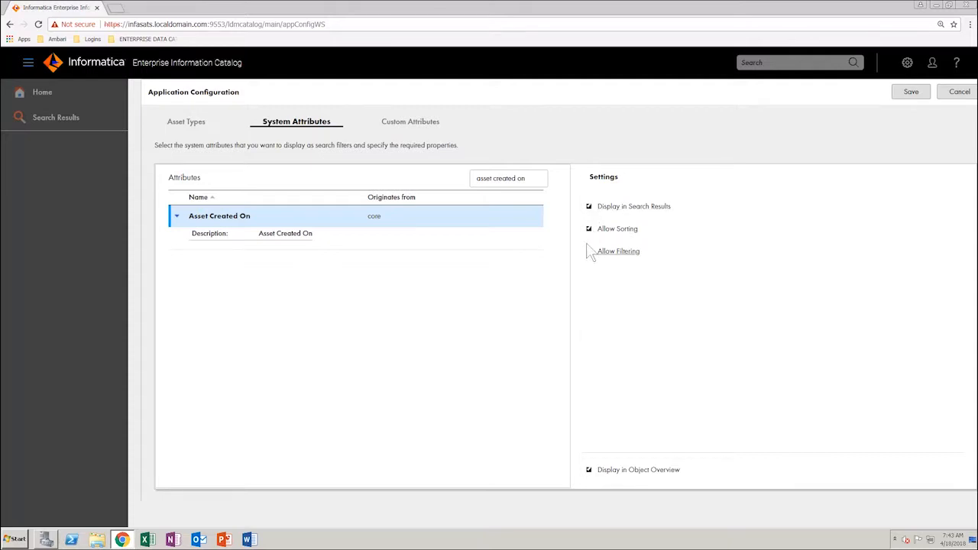
pyautogui.click(589, 251)
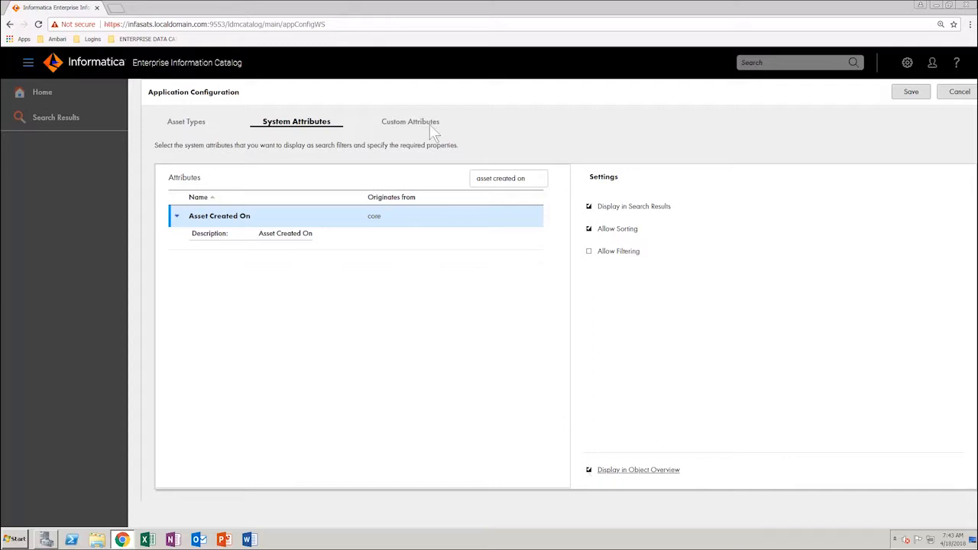
# Add Data Owner, Department, Display Name, Owner and Sales Location as custom attributes.
pyautogui.click(410, 121)
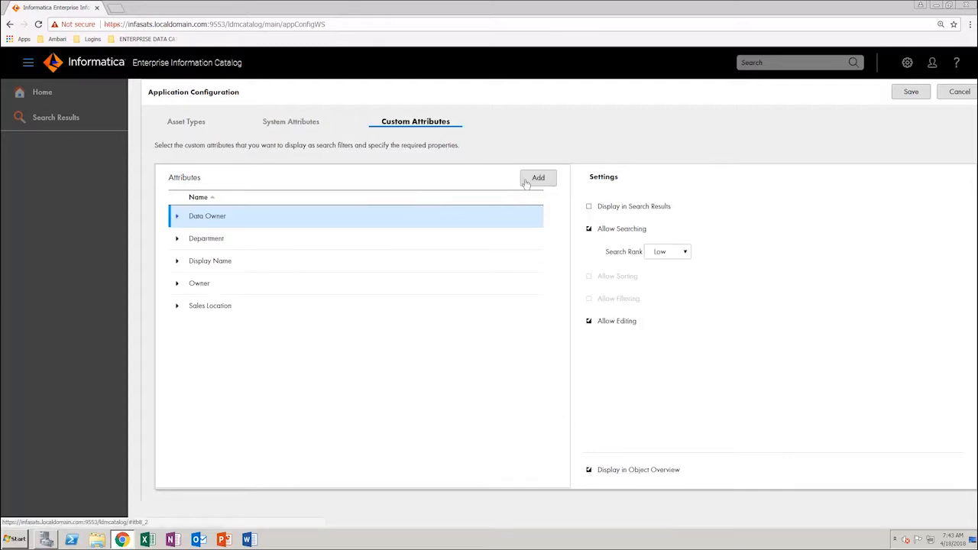
pyautogui.click(538, 178)
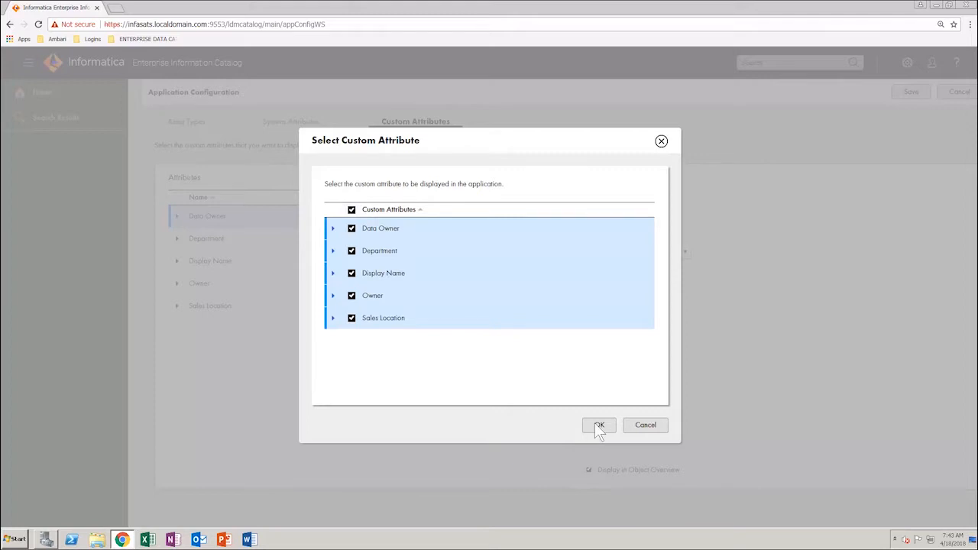
pyautogui.click(599, 425)
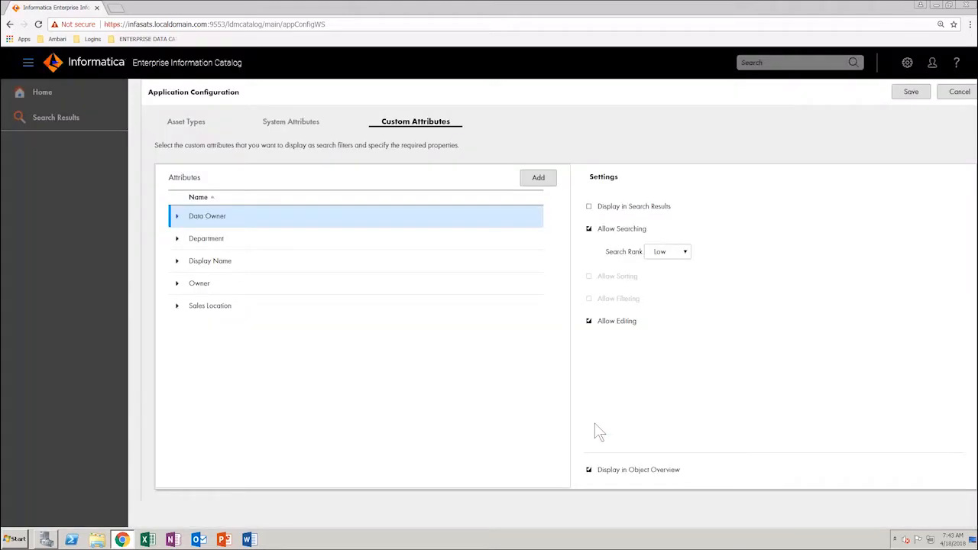
pyautogui.moveTo(182, 314)
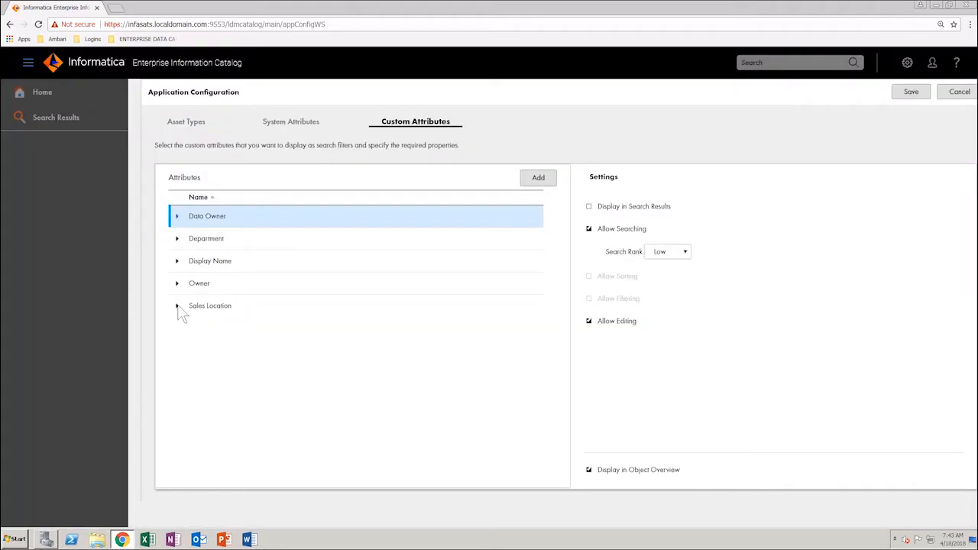
# Set Sales Location to display in search results with High search rank and sorting.
pyautogui.click(210, 306)
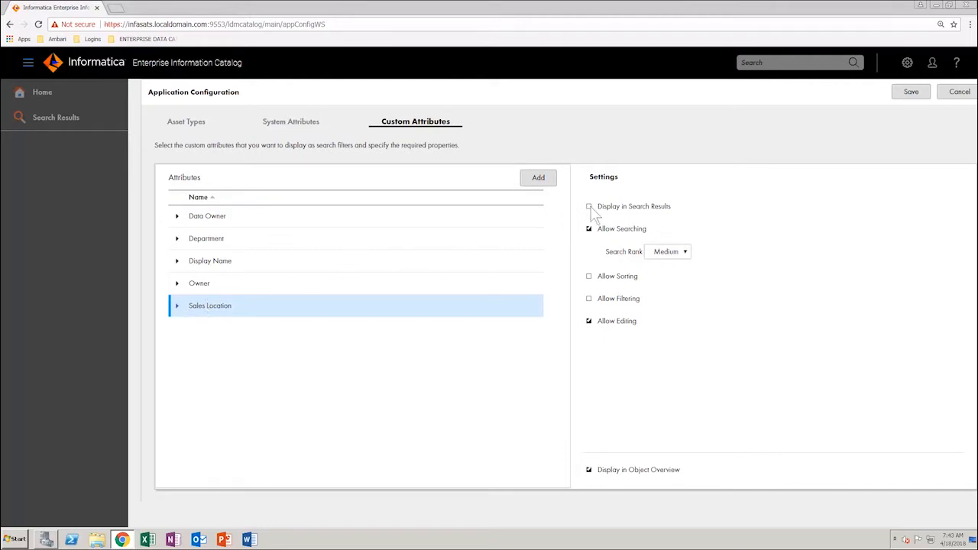
pyautogui.click(589, 207)
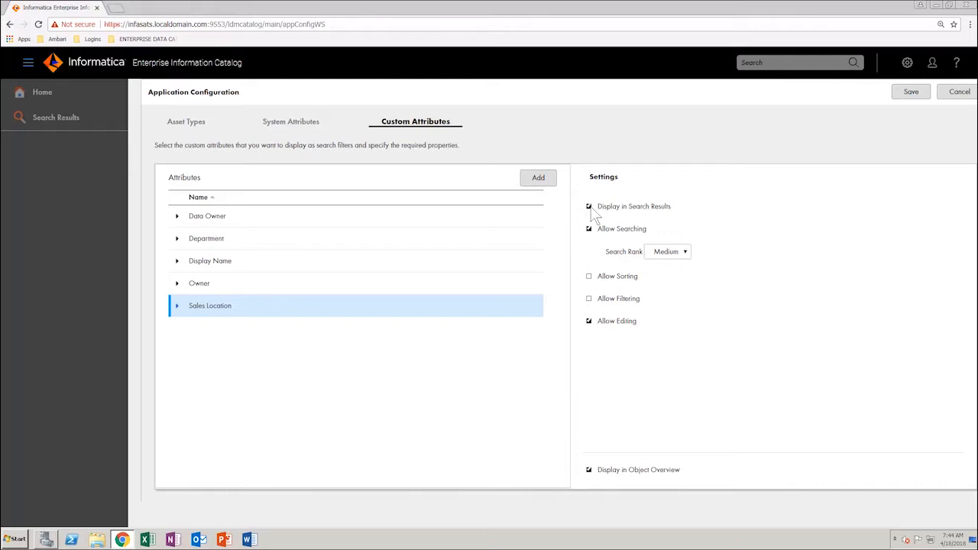
pyautogui.click(667, 251)
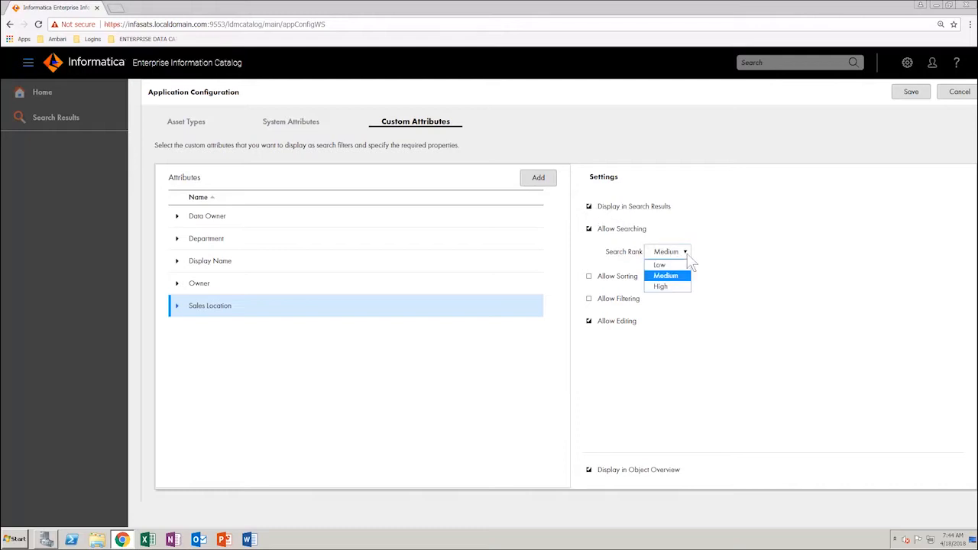
pyautogui.moveTo(671, 298)
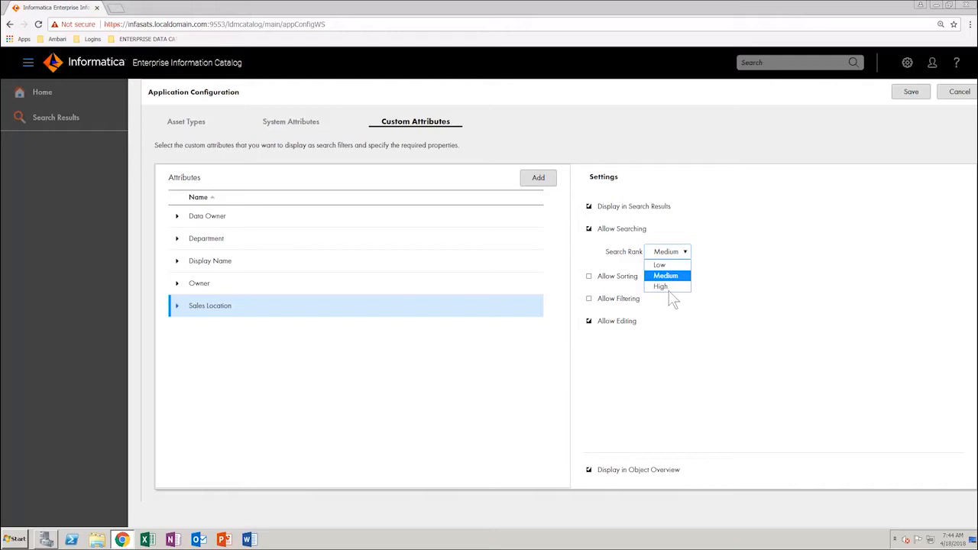
pyautogui.click(661, 286)
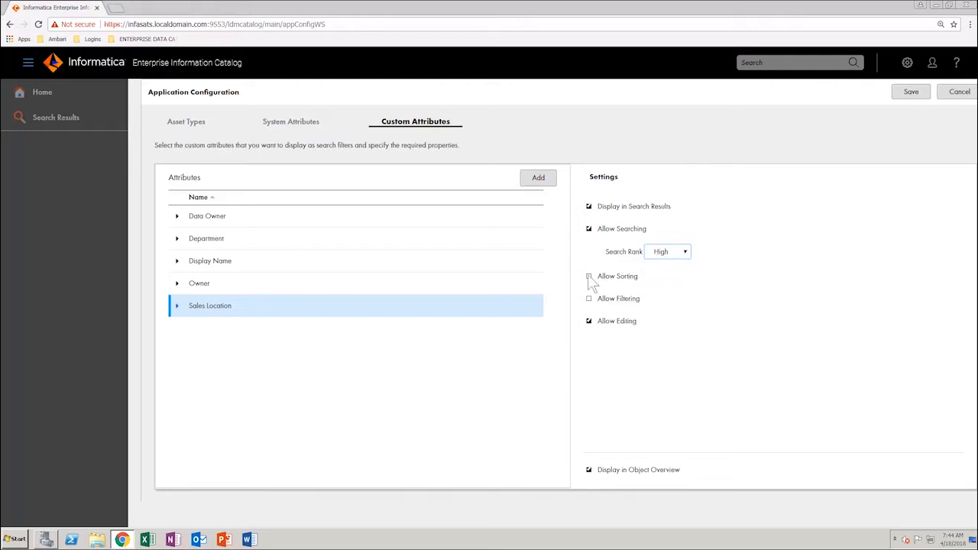
pyautogui.click(588, 276)
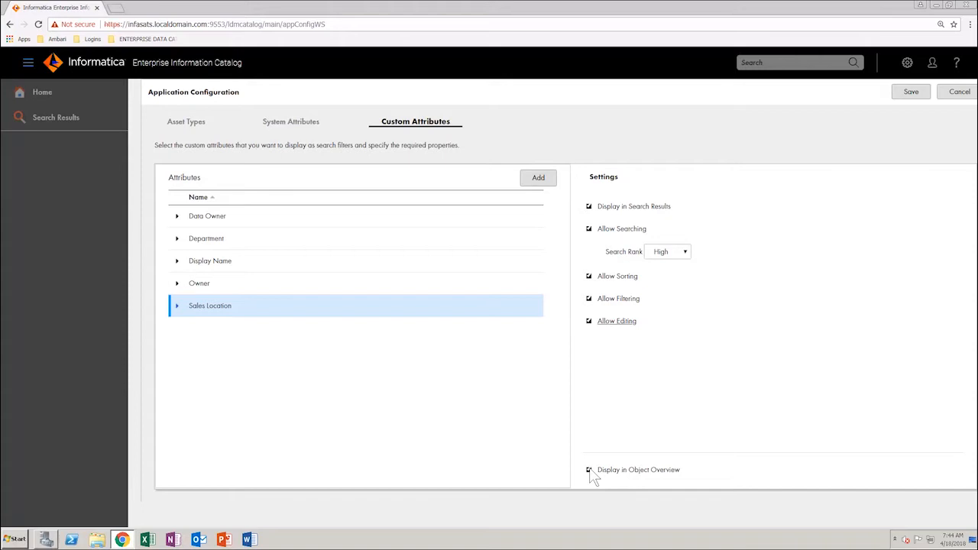
pyautogui.moveTo(908, 100)
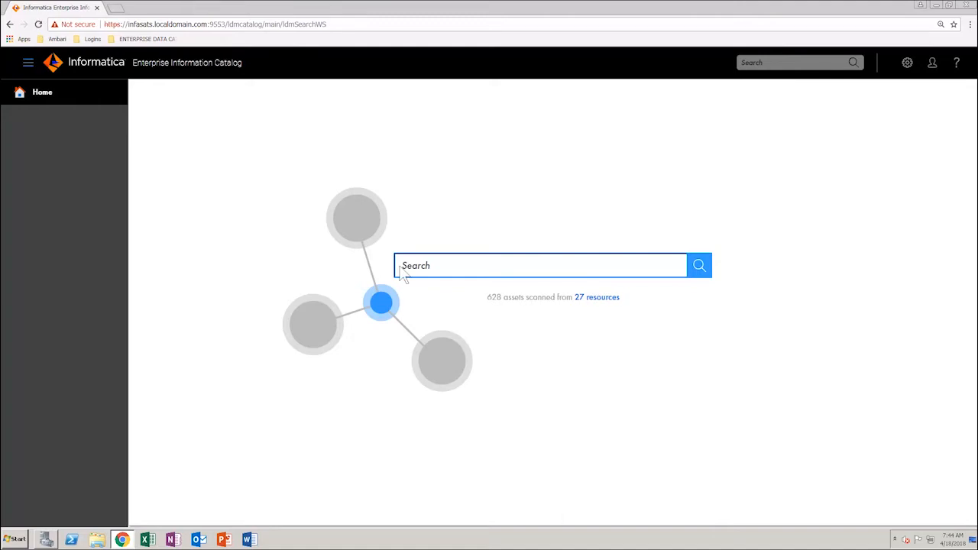
# Search the catalog with the wildcard '*' to return all assets.
pyautogui.write('*')
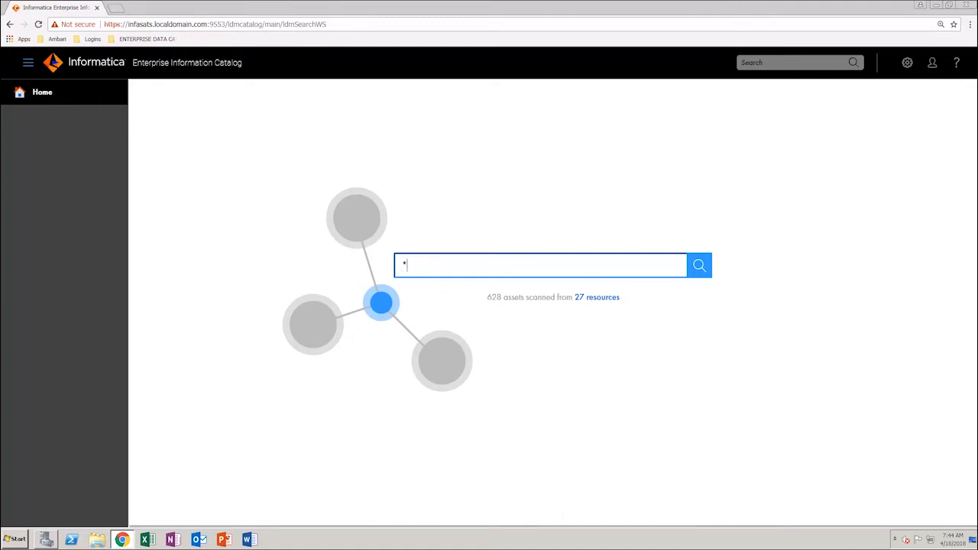
pyautogui.click(698, 265)
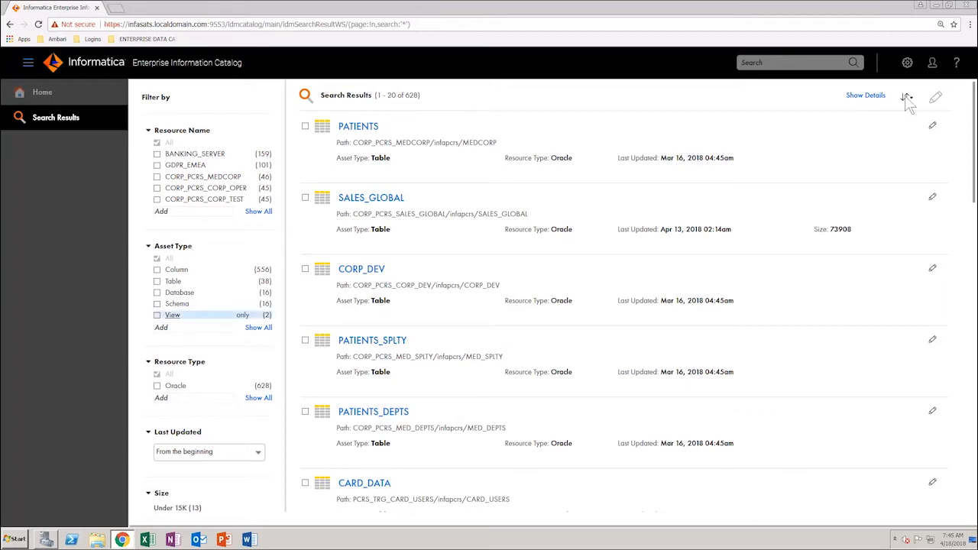
# Show the sort options for the 628 search results.
pyautogui.click(906, 96)
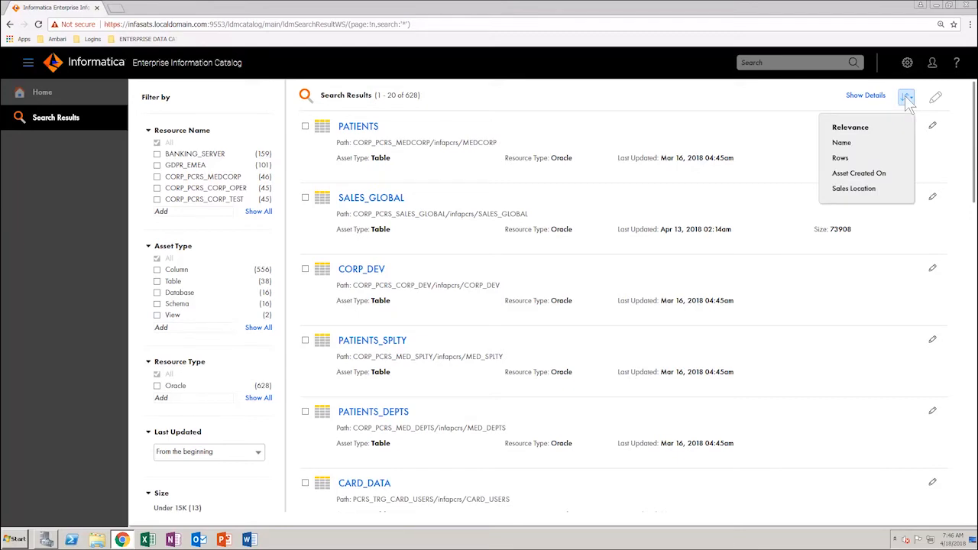